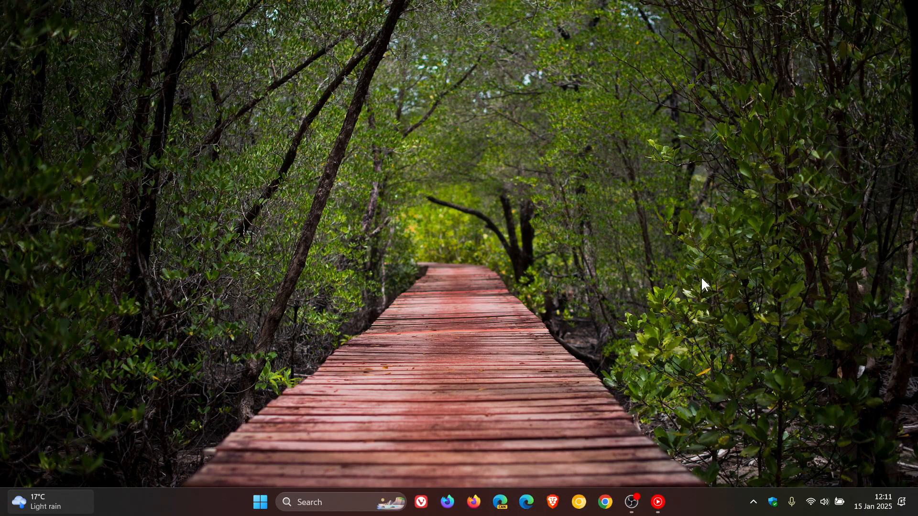
mouse_move(404, 170)
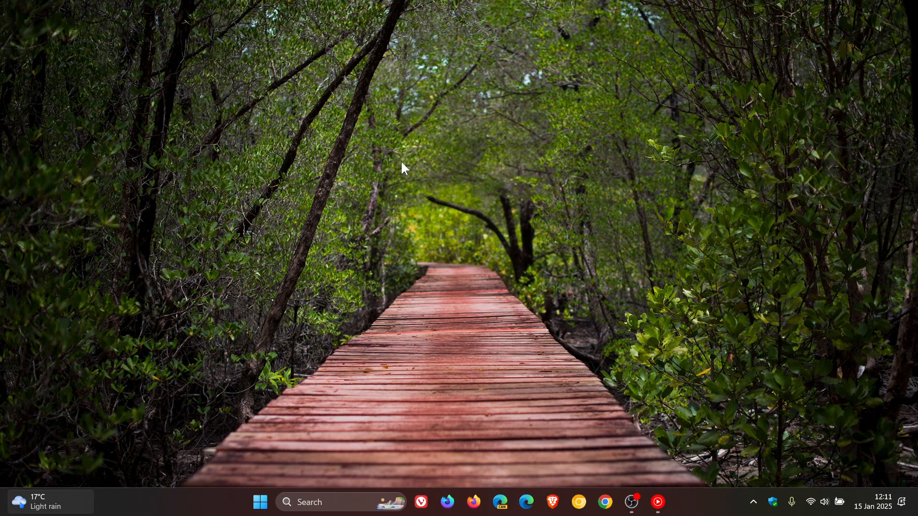
mouse_move(741, 337)
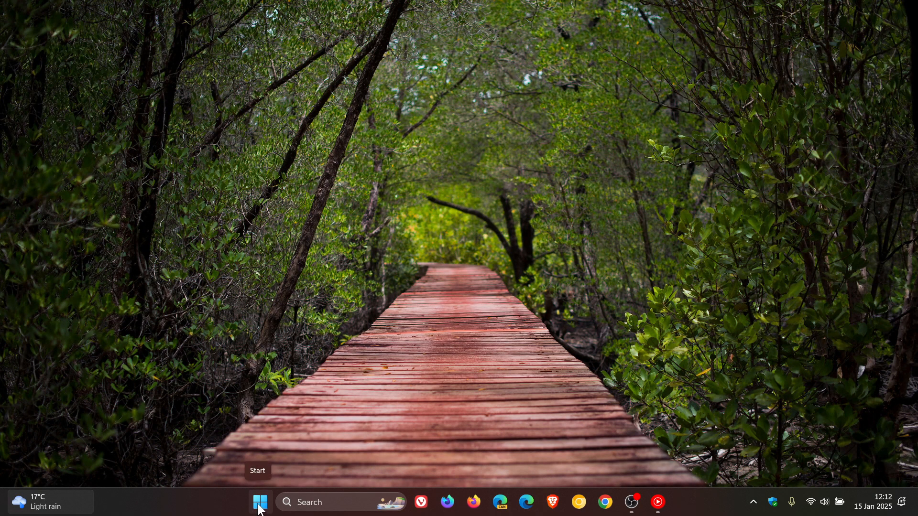
Show the Microsoft Store jump list from the Start menu's pinned apps.
left_click(259, 503)
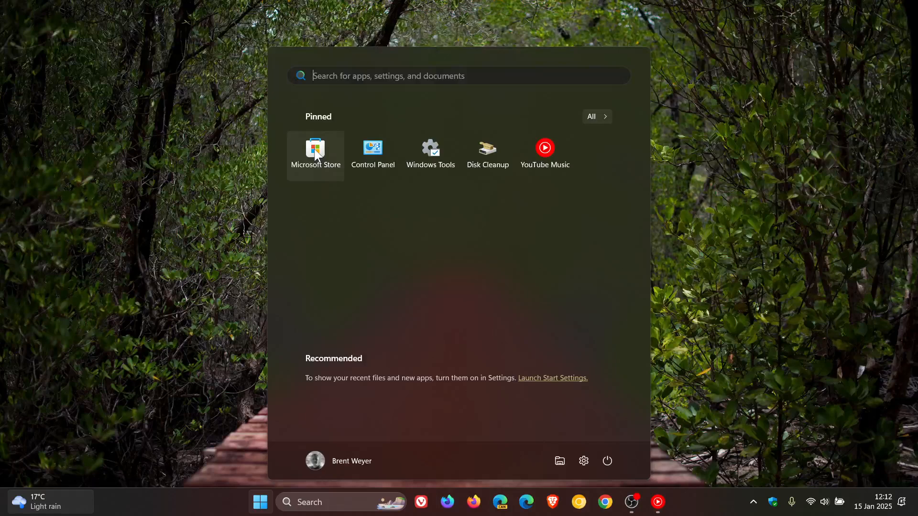
right_click(316, 154)
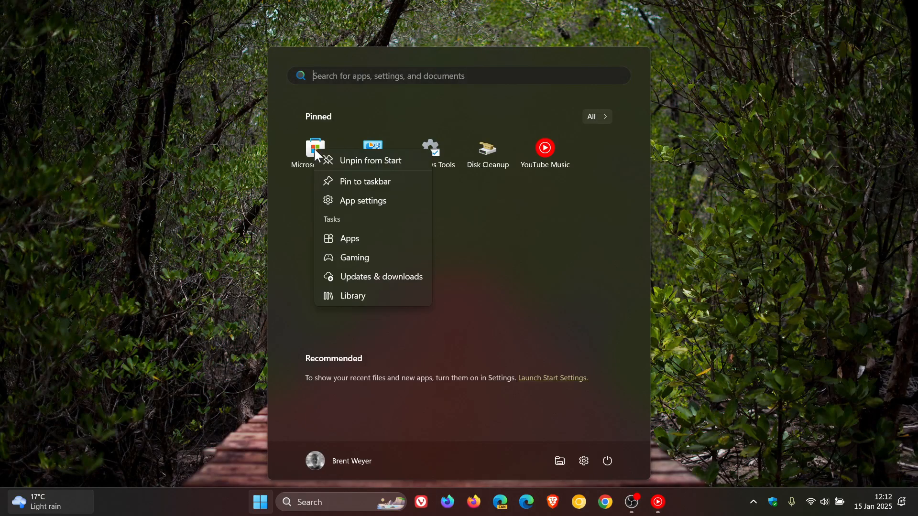
mouse_move(363, 258)
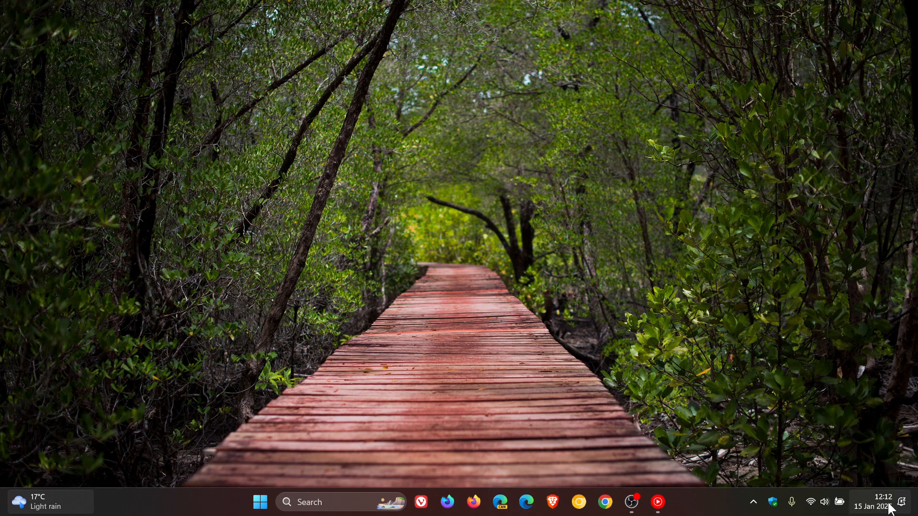
mouse_move(554, 251)
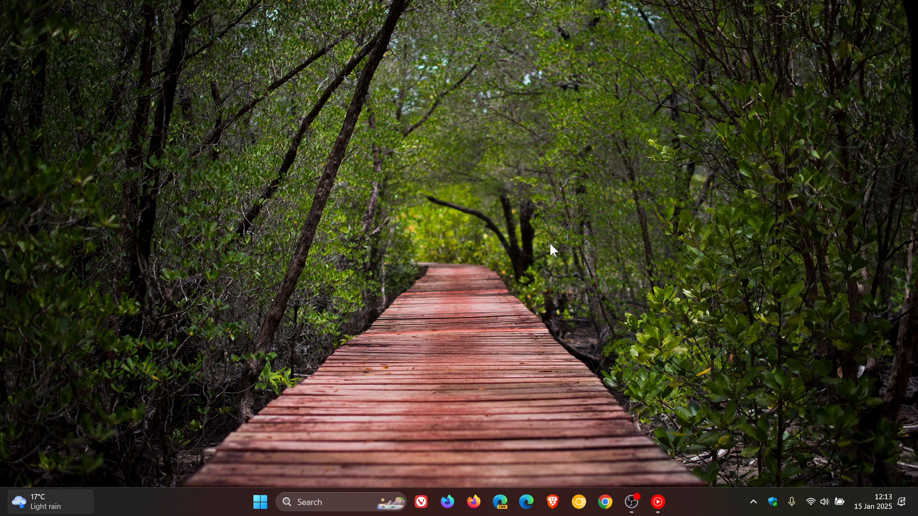
mouse_move(905, 509)
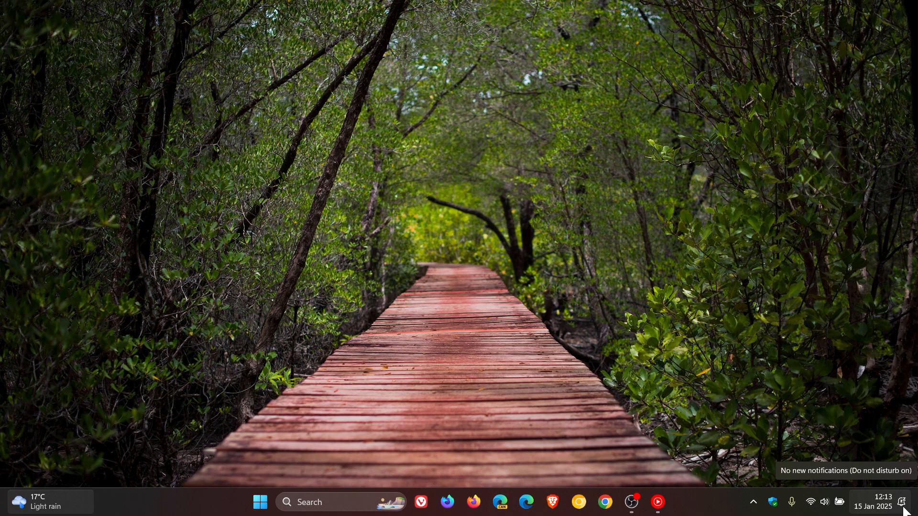
mouse_move(606, 203)
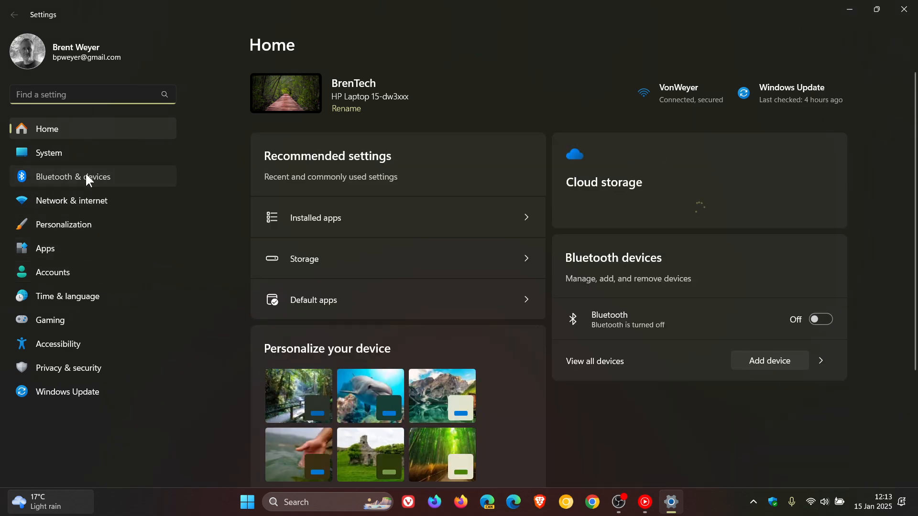
Go to Bluetooth & devices and scroll down the Mouse page.
left_click(73, 177)
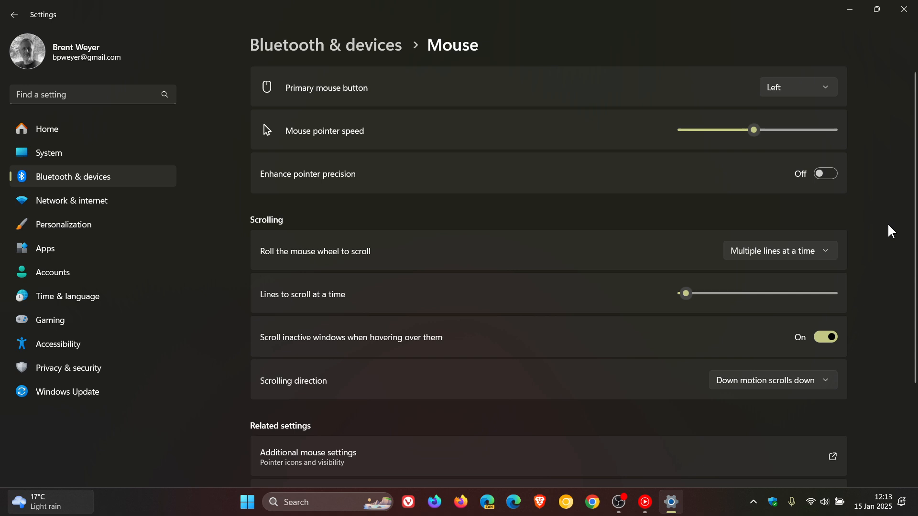
mouse_move(855, 180)
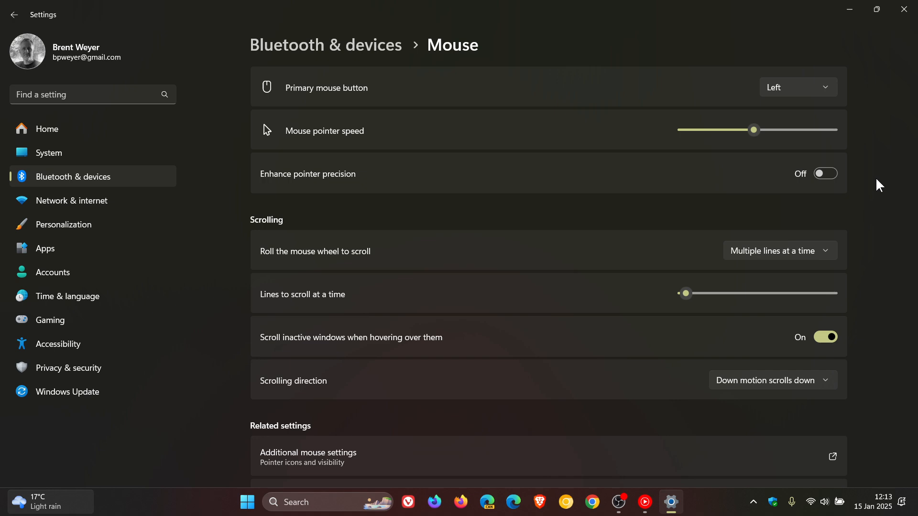
mouse_move(866, 182)
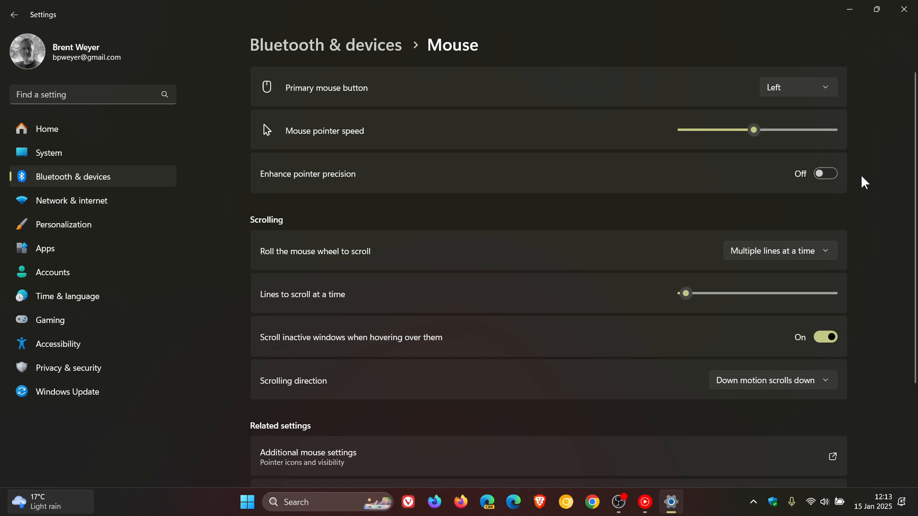
scroll("down", 3)
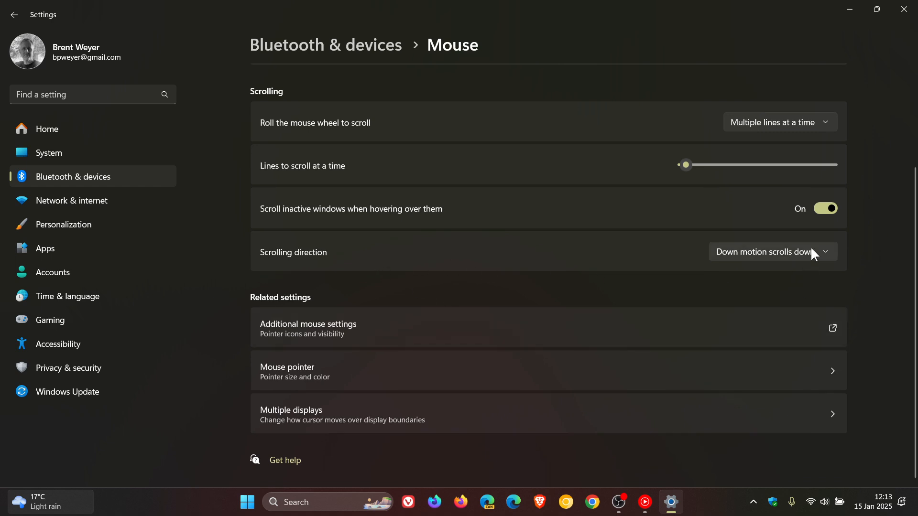
Leave scrolling direction as 'Down motion scrolls down' and minimize Settings.
left_click(767, 252)
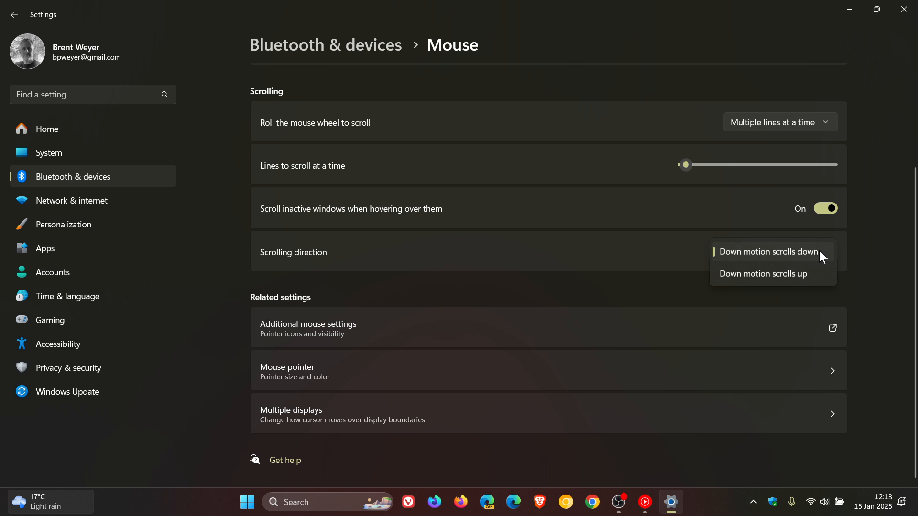
mouse_move(882, 267)
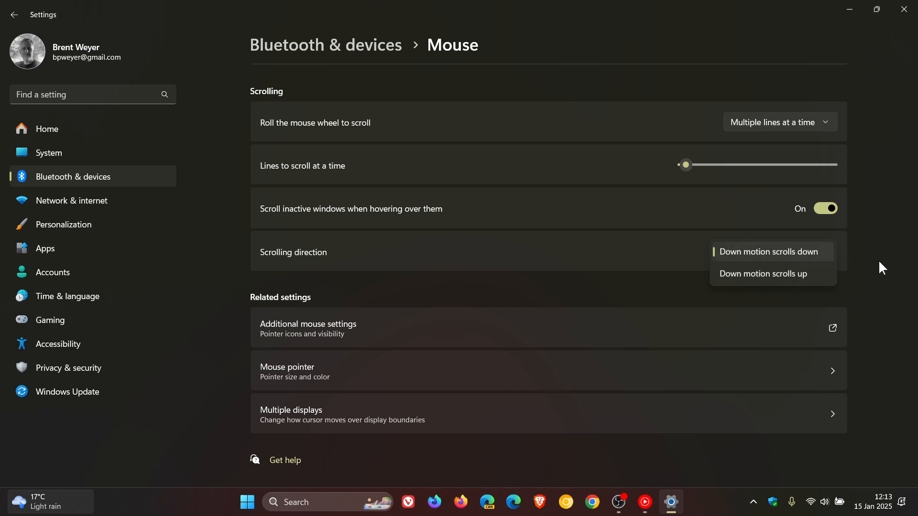
left_click(769, 252)
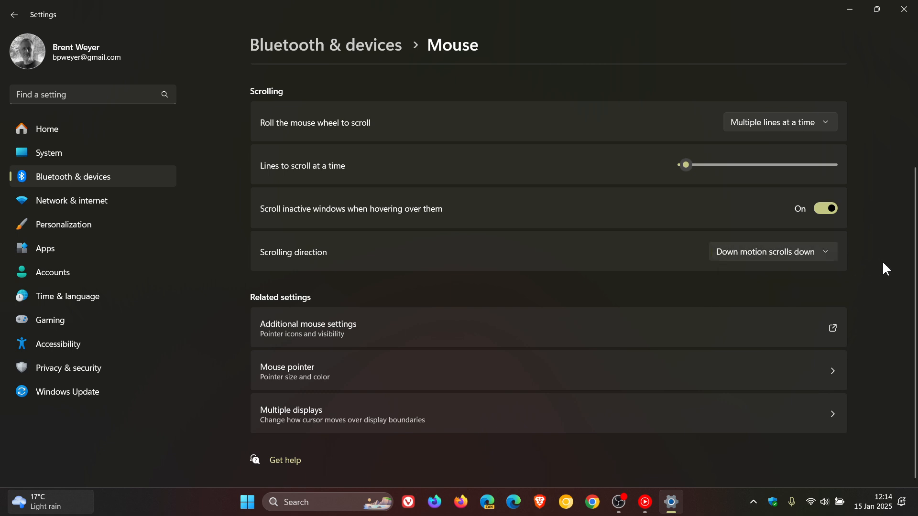
mouse_move(850, 10)
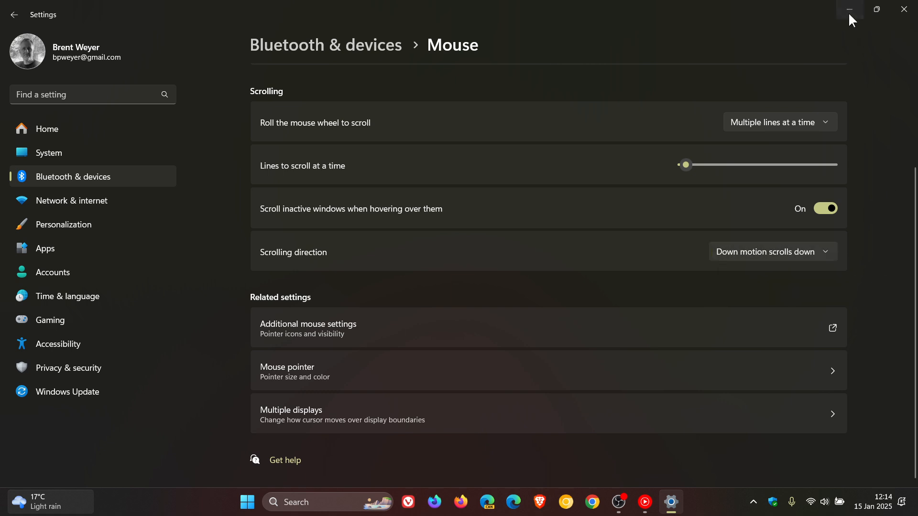
left_click(849, 9)
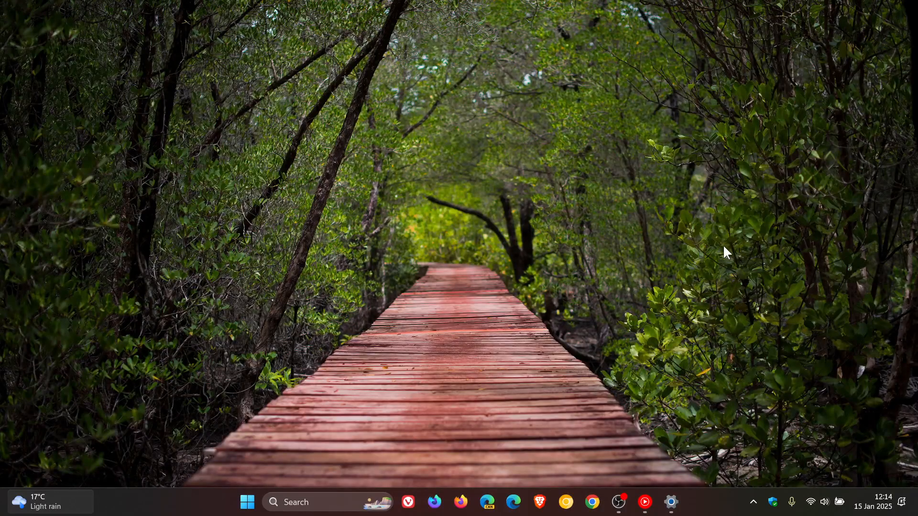
right_click(202, 506)
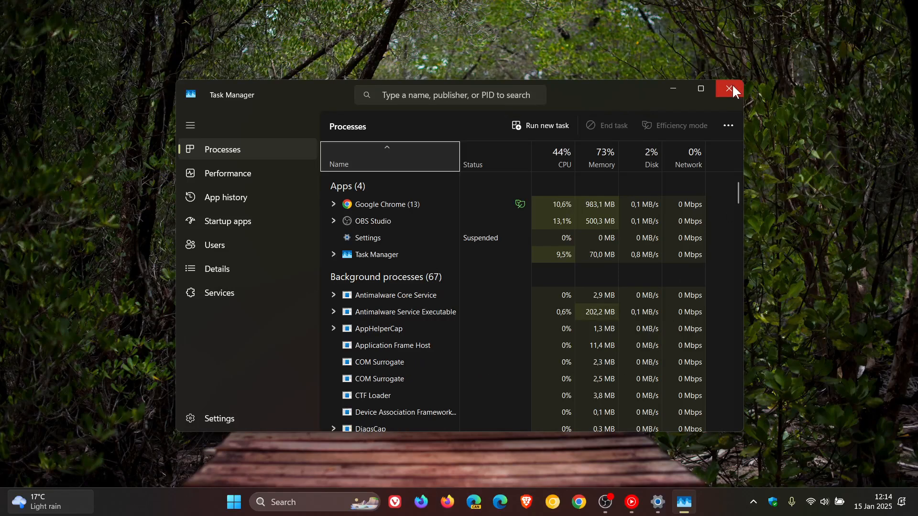
left_click(729, 89)
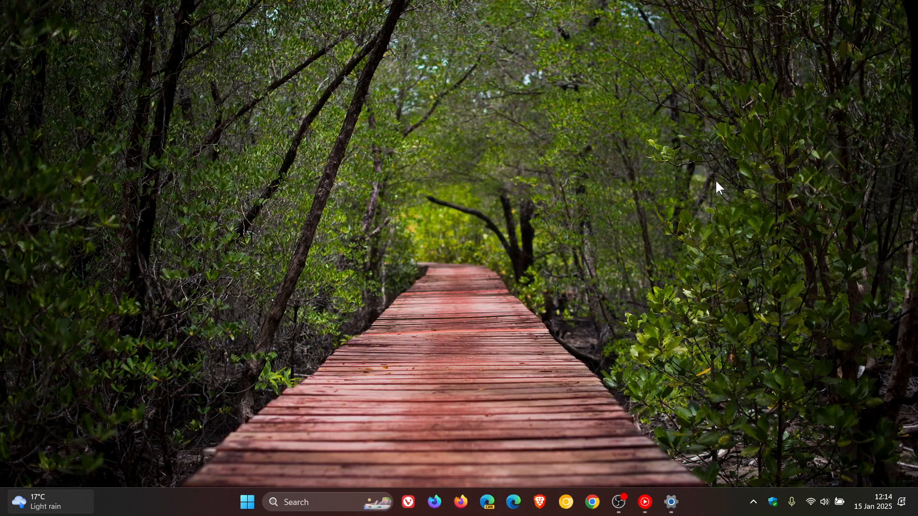